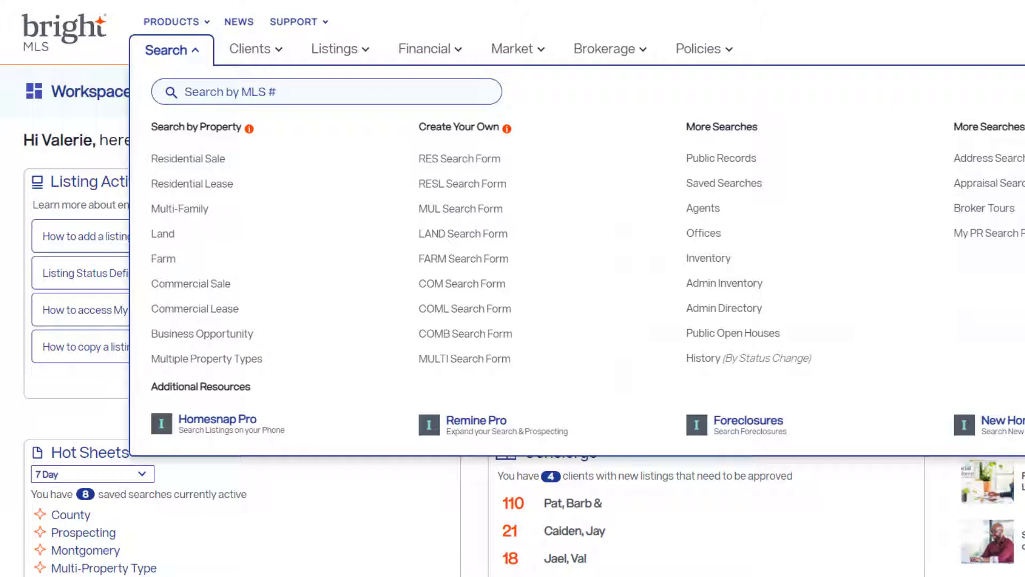
mouse_move(187, 158)
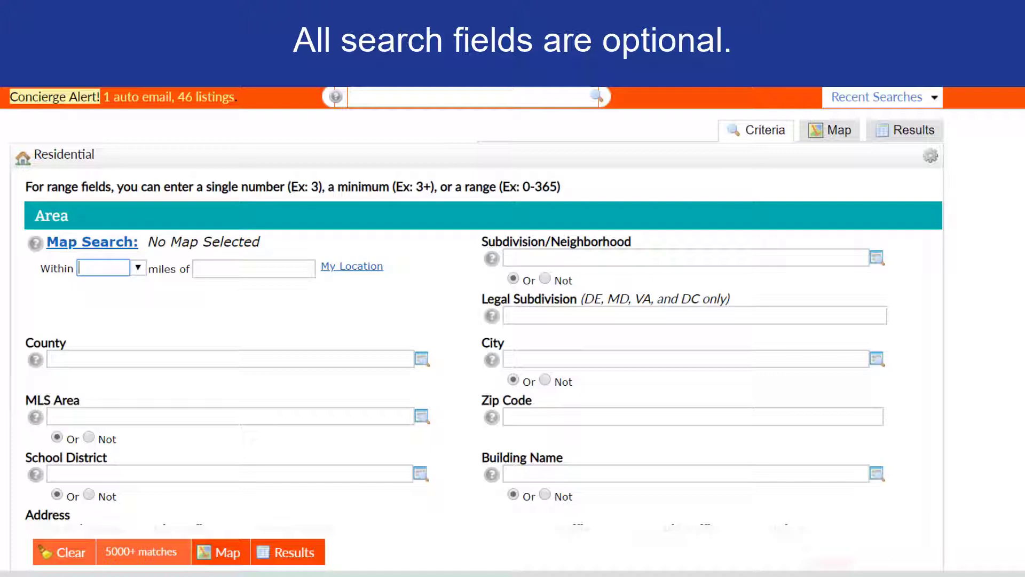
- Enter Montgomery MD as the County criterion by typing 'mont' and picking it from the suggestions
scroll("down", 3)
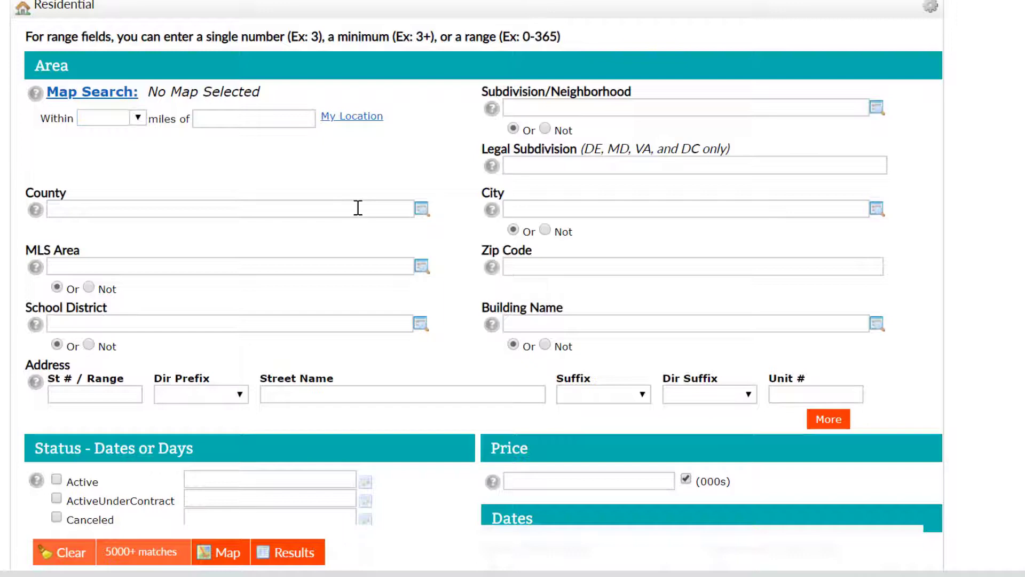
left_click(228, 209)
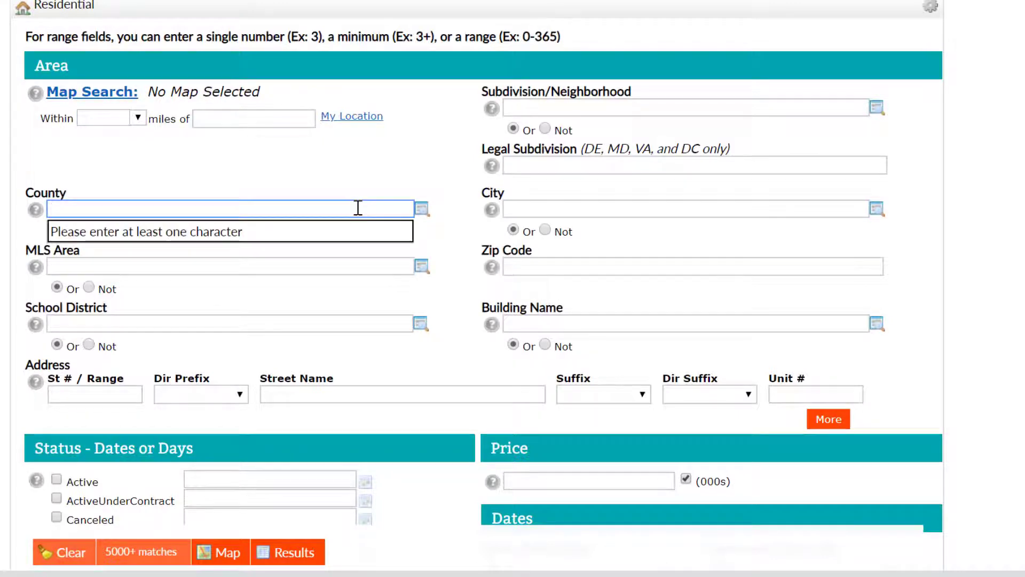
type("mont")
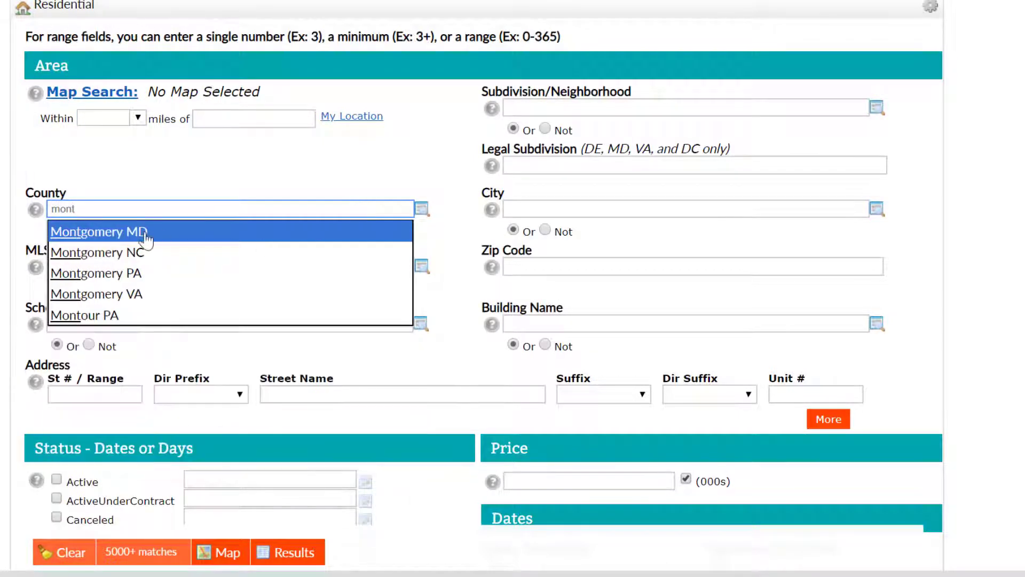
left_click(97, 232)
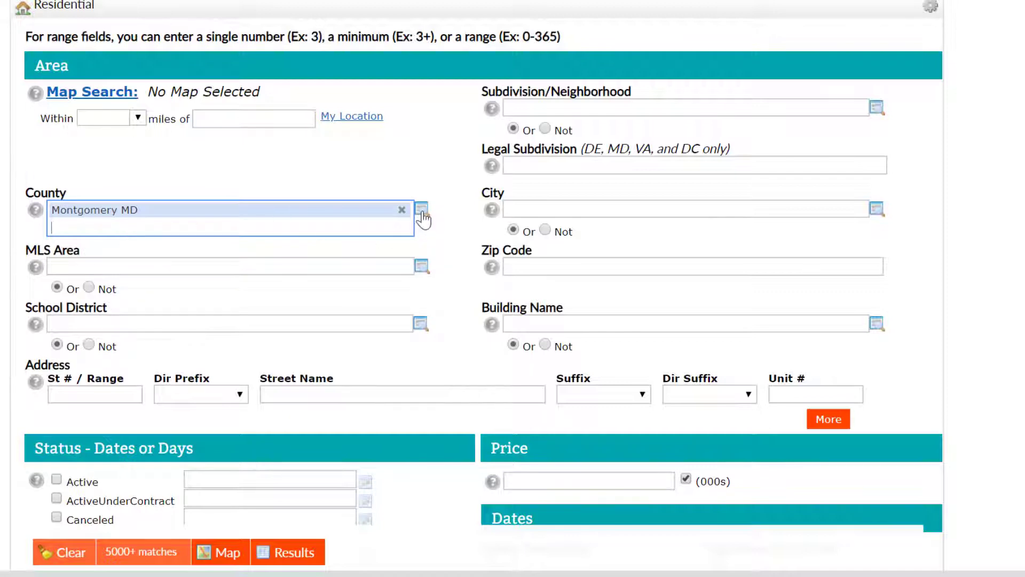
- Use the county lookup to find 'ches', add Chester PA to the chosen counties and confirm
left_click(423, 215)
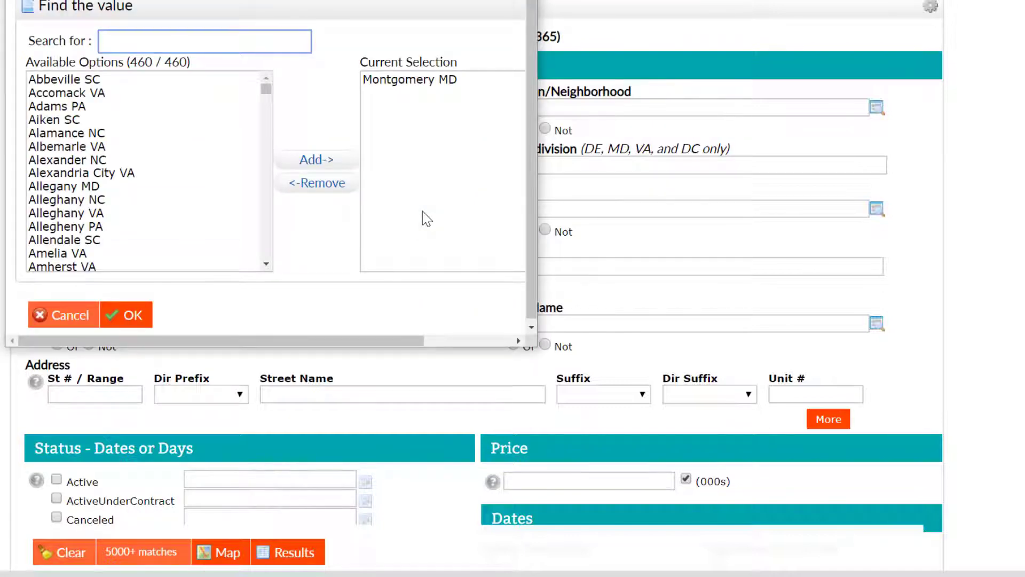
mouse_move(215, 224)
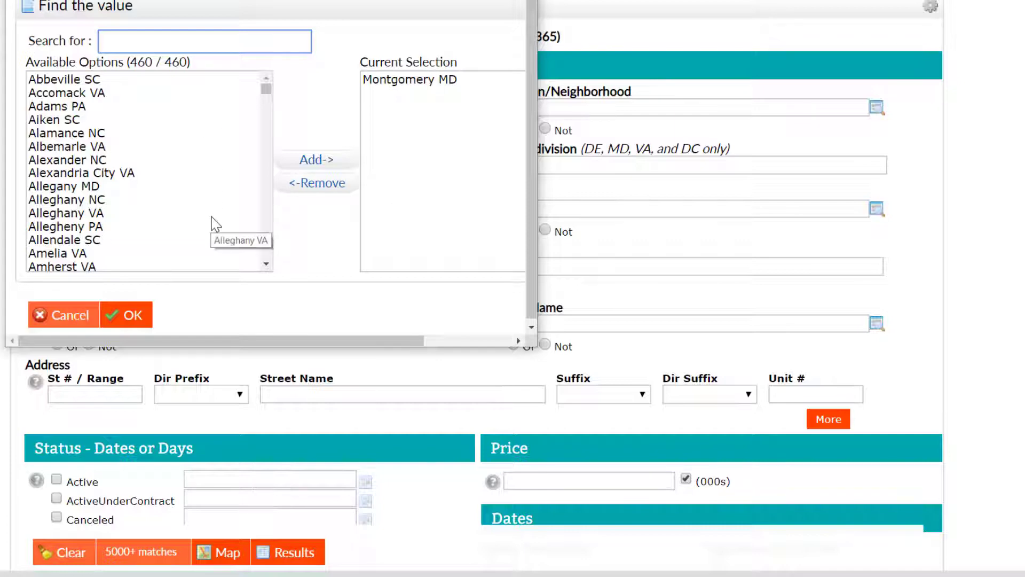
mouse_move(138, 35)
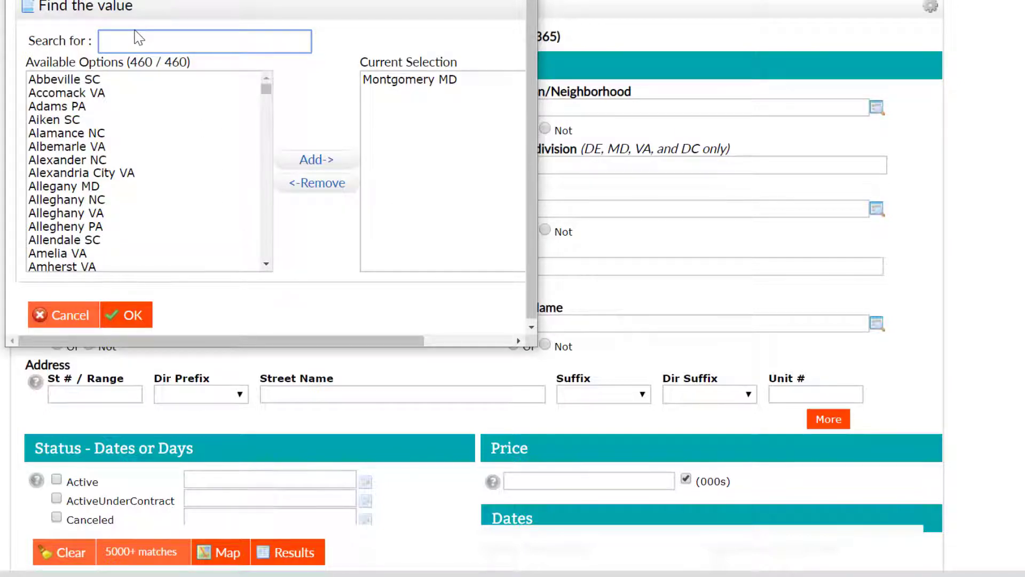
type("ches")
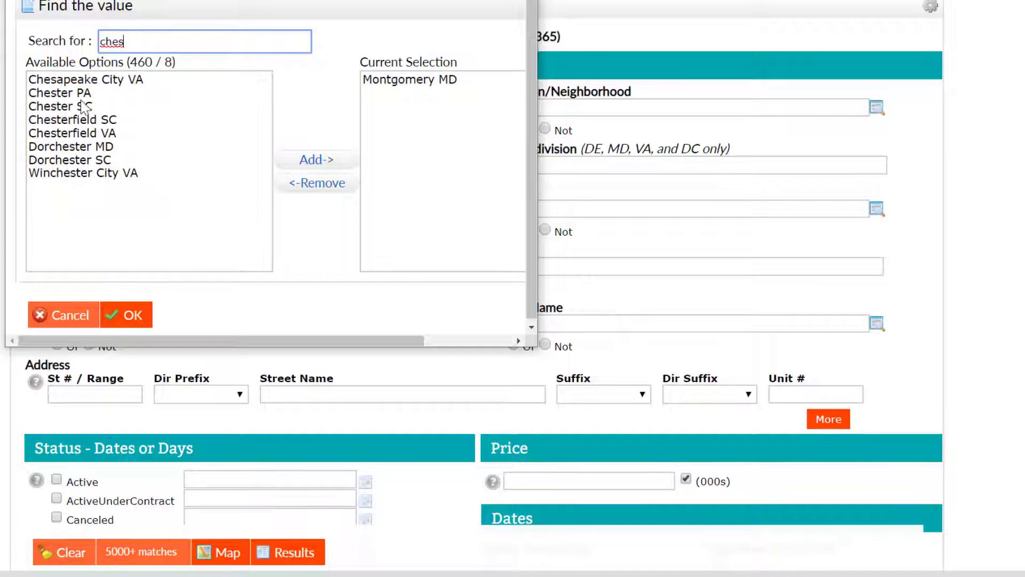
left_click(60, 92)
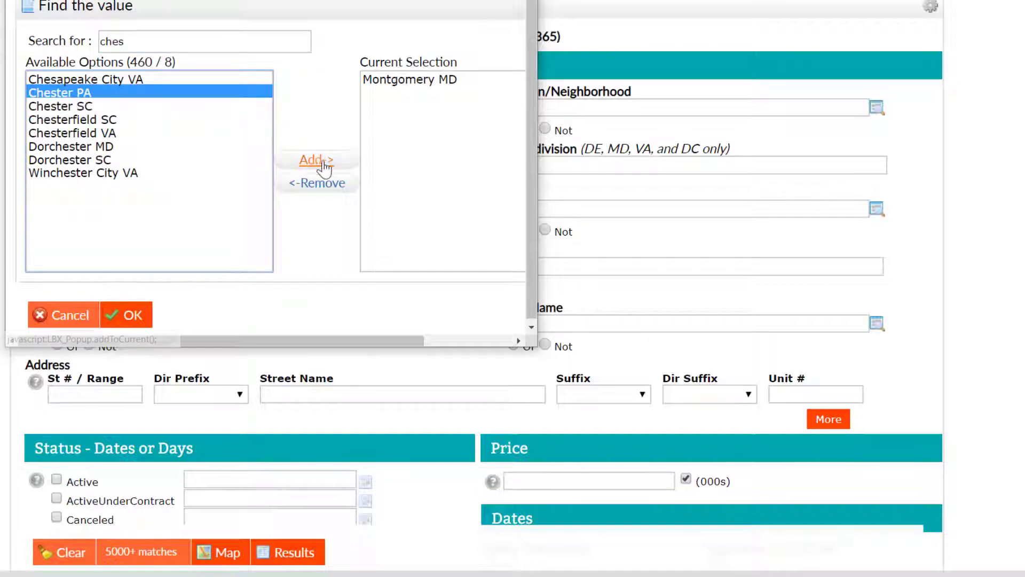
left_click(316, 161)
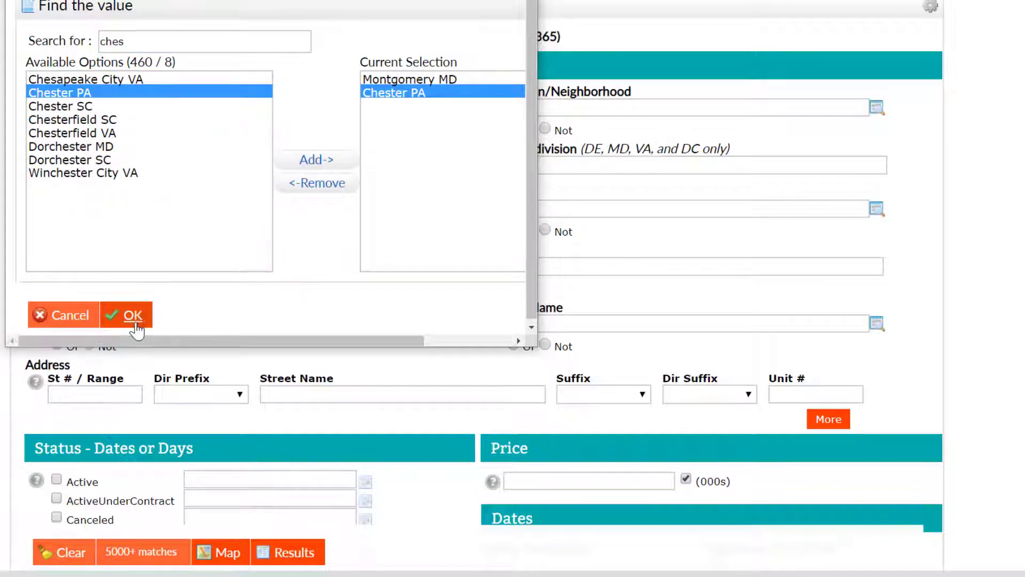
left_click(133, 314)
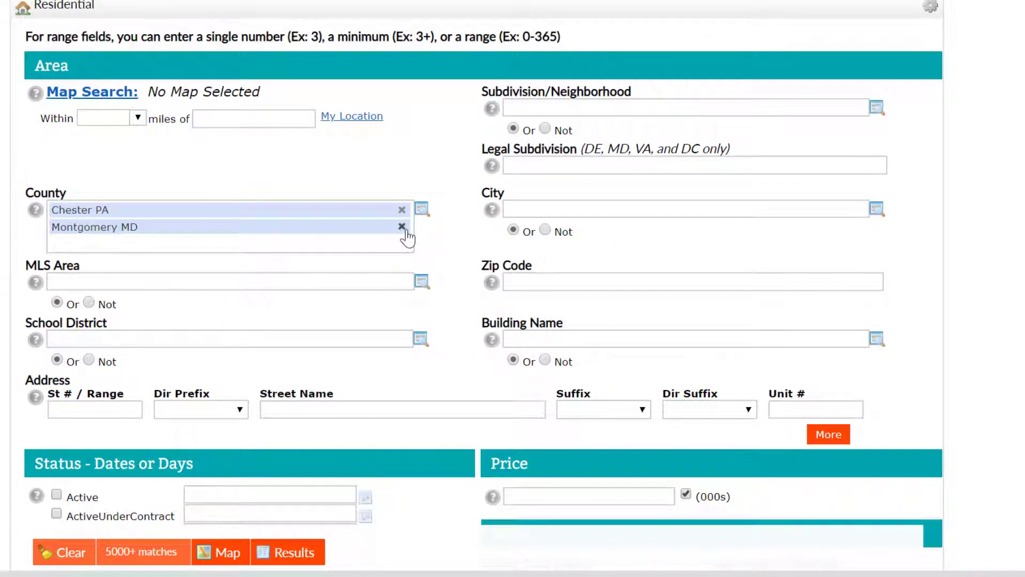
mouse_move(411, 232)
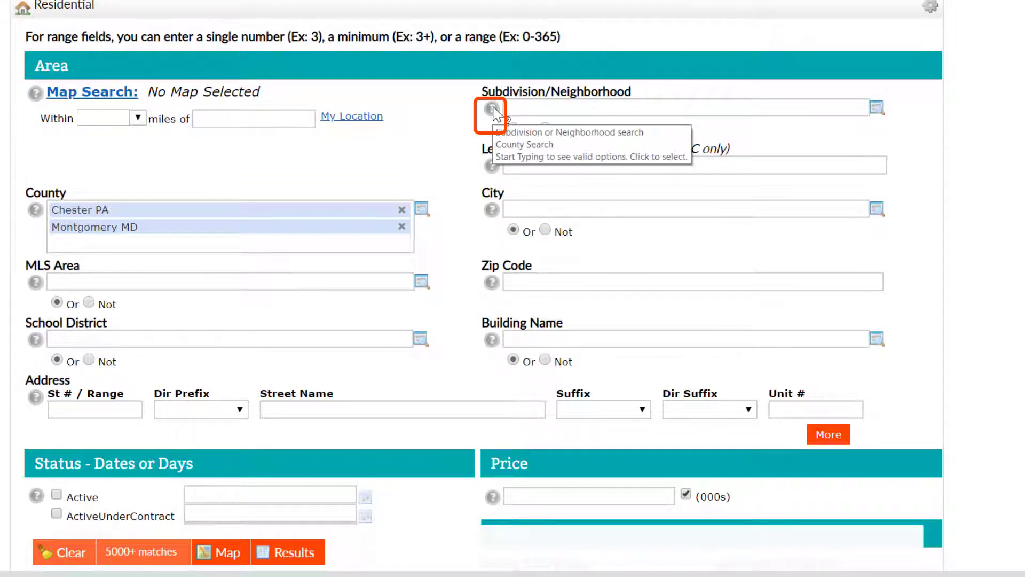
left_click(491, 110)
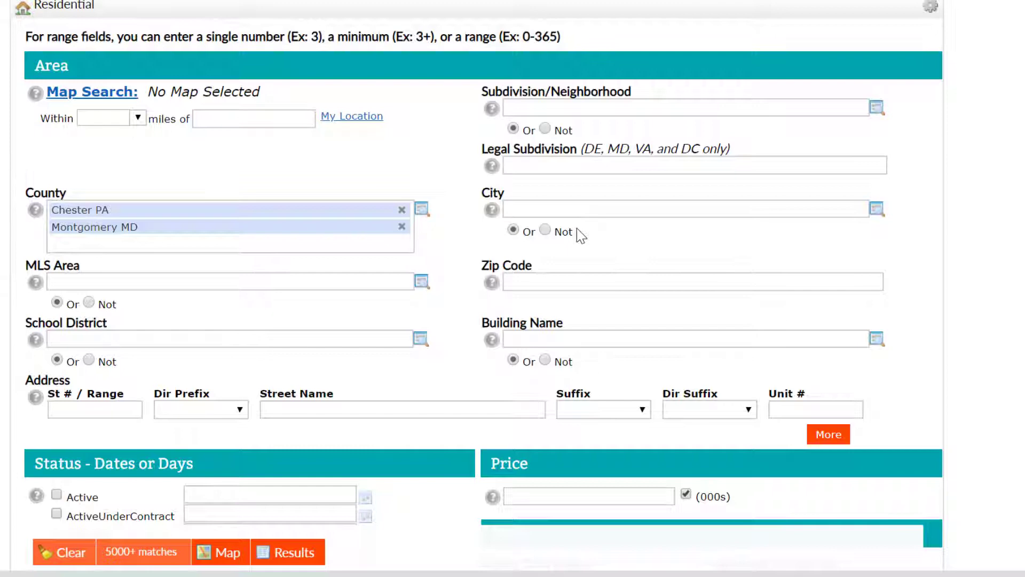
mouse_move(558, 274)
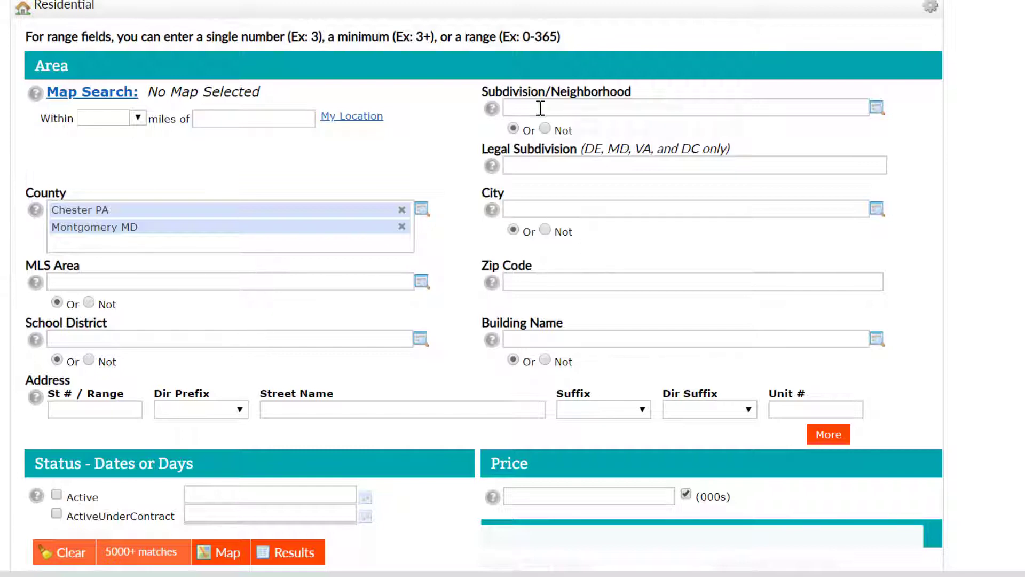
left_click(687, 108)
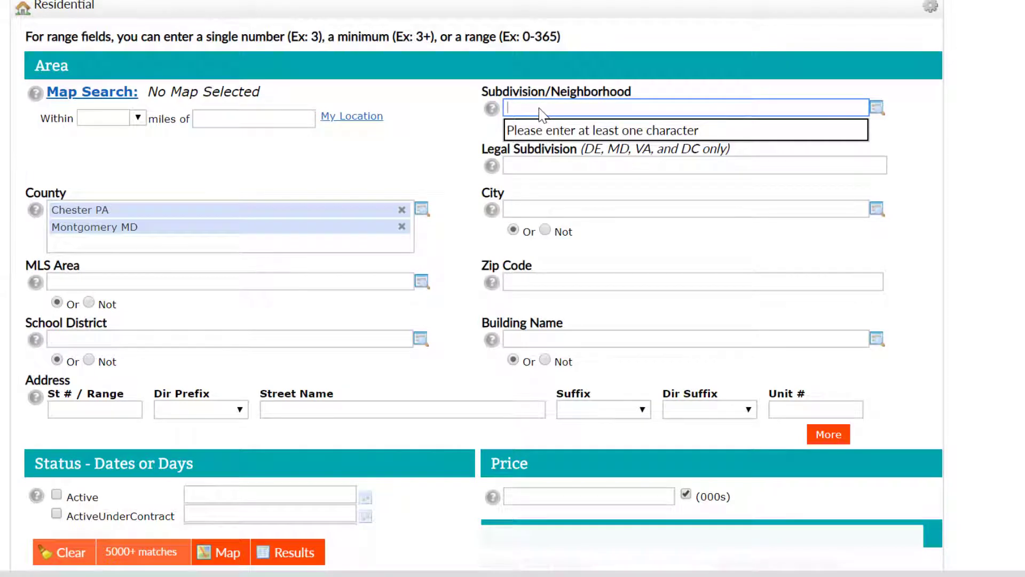
type("*")
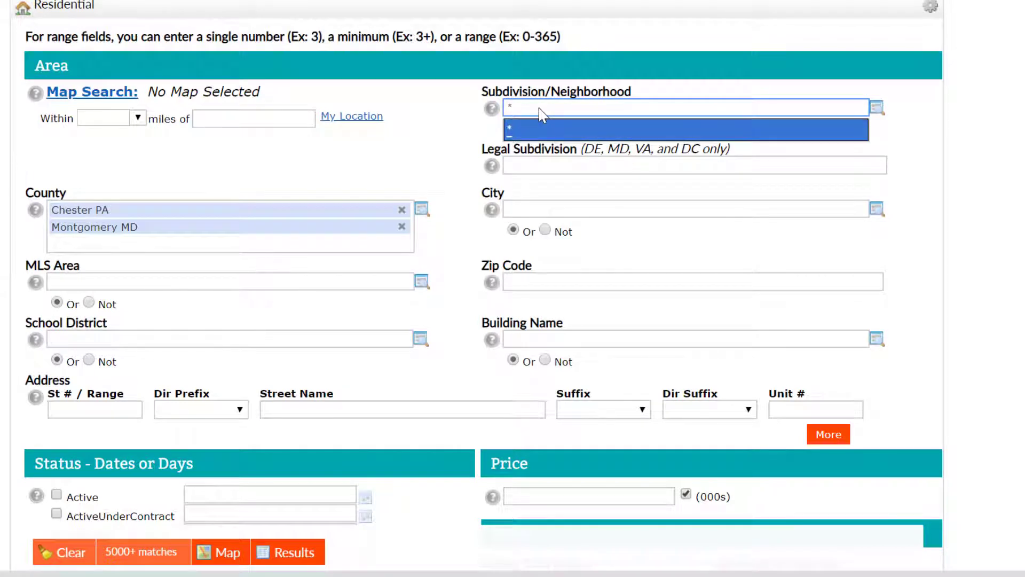
type("north")
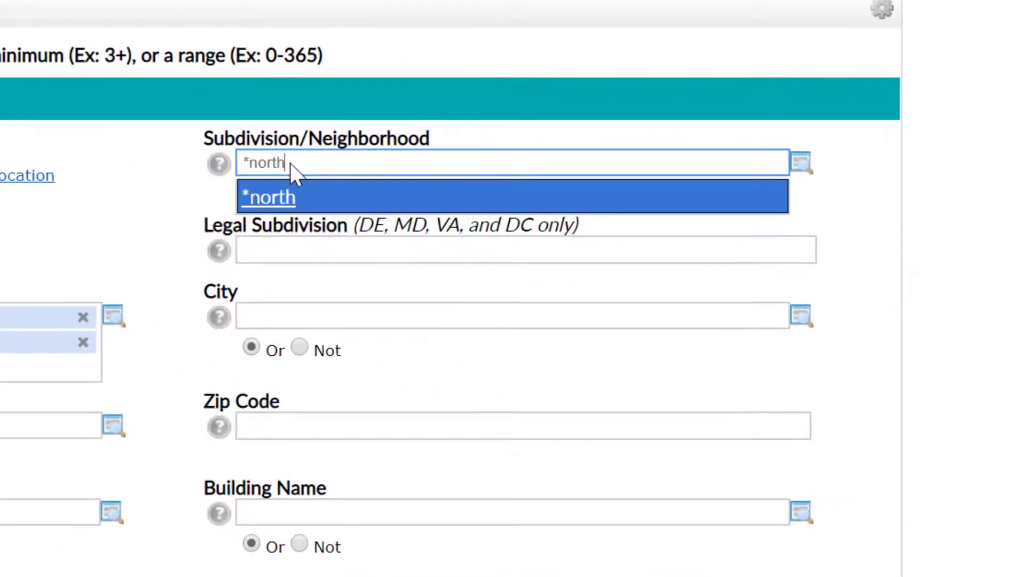
type("*")
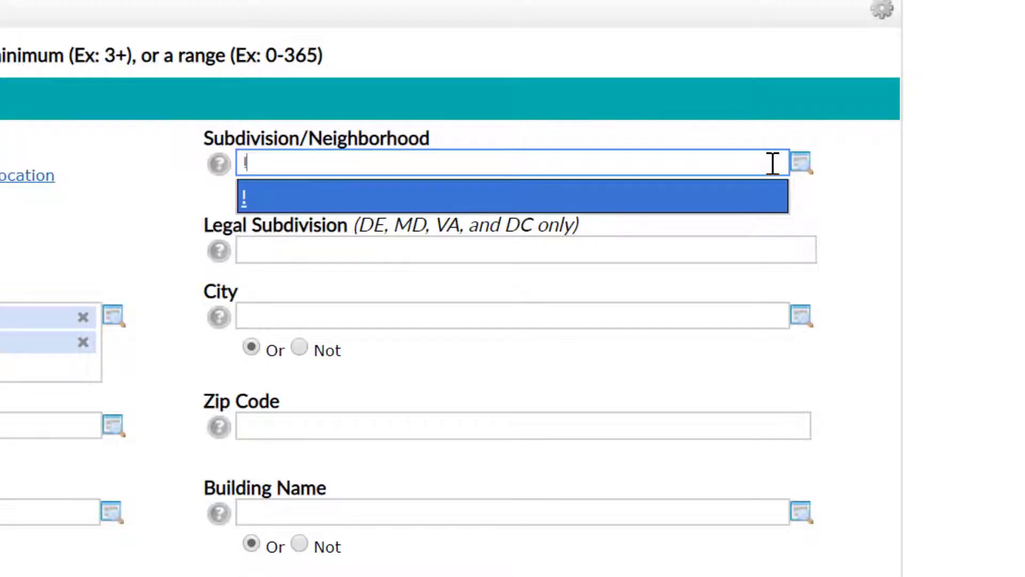
type("north")
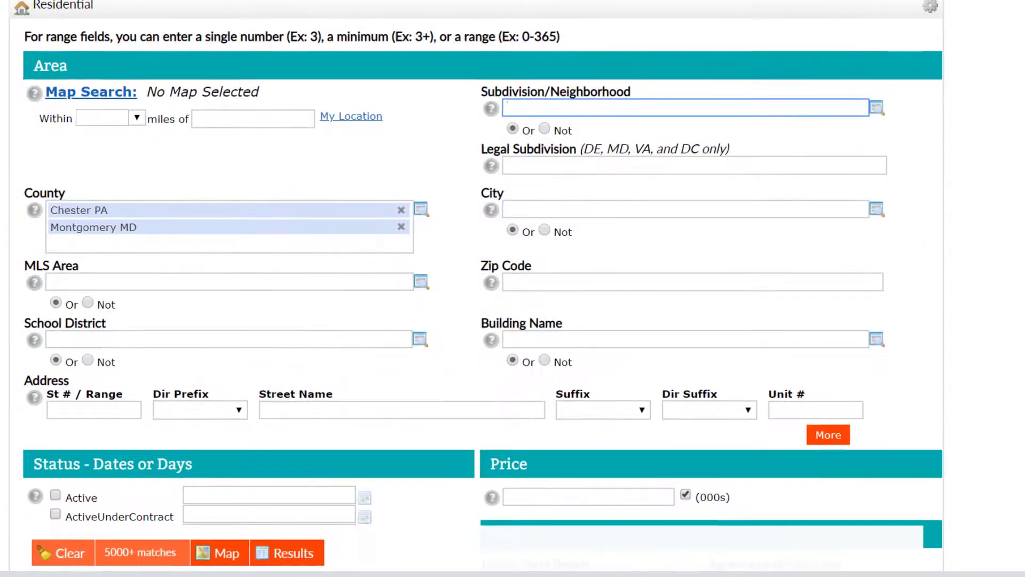
- Check Active, Closed and Expired statuses and date the Closed timeframe 06/05/2019–07/08/2019
scroll("down", 3)
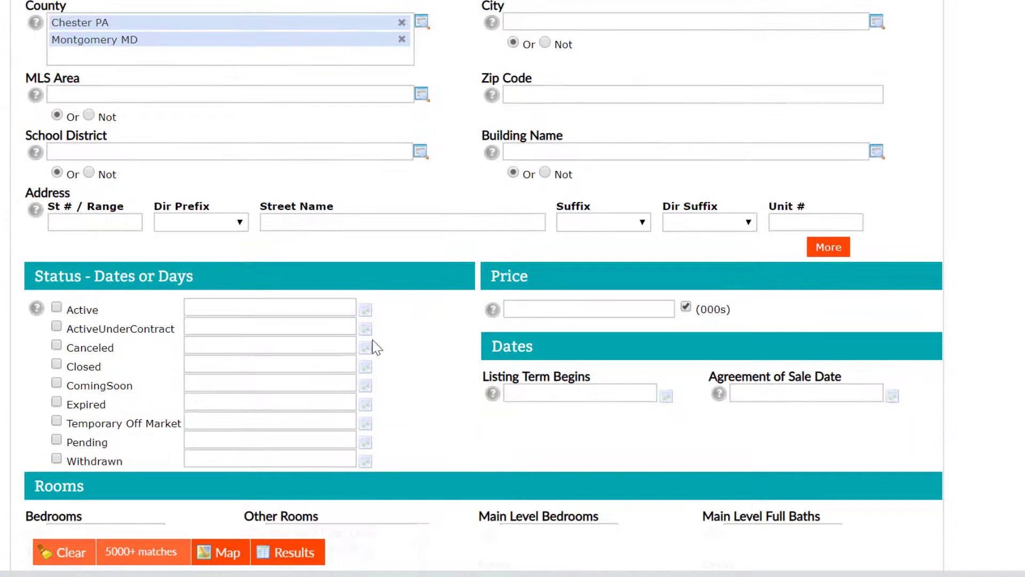
left_click(57, 308)
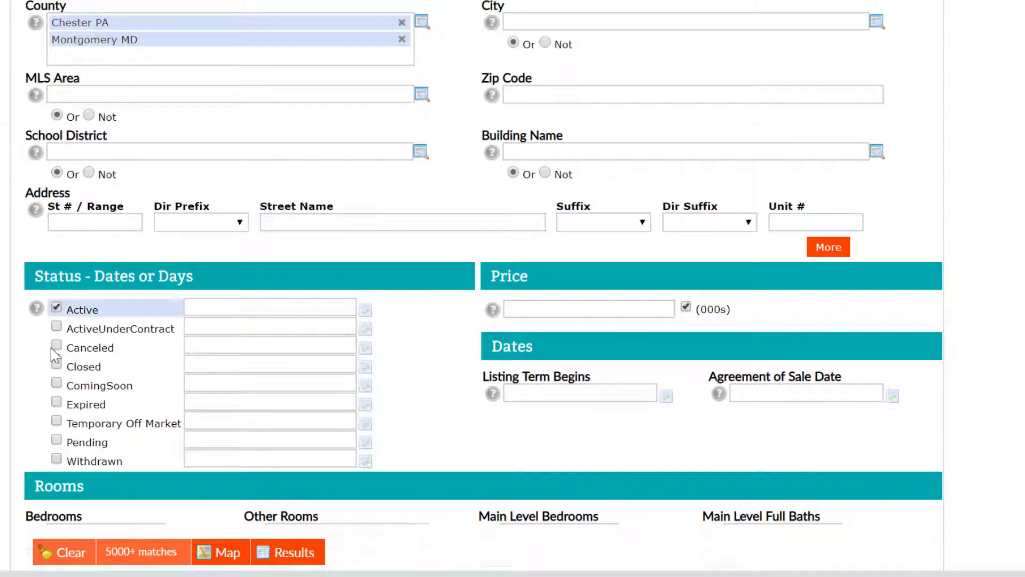
left_click(56, 364)
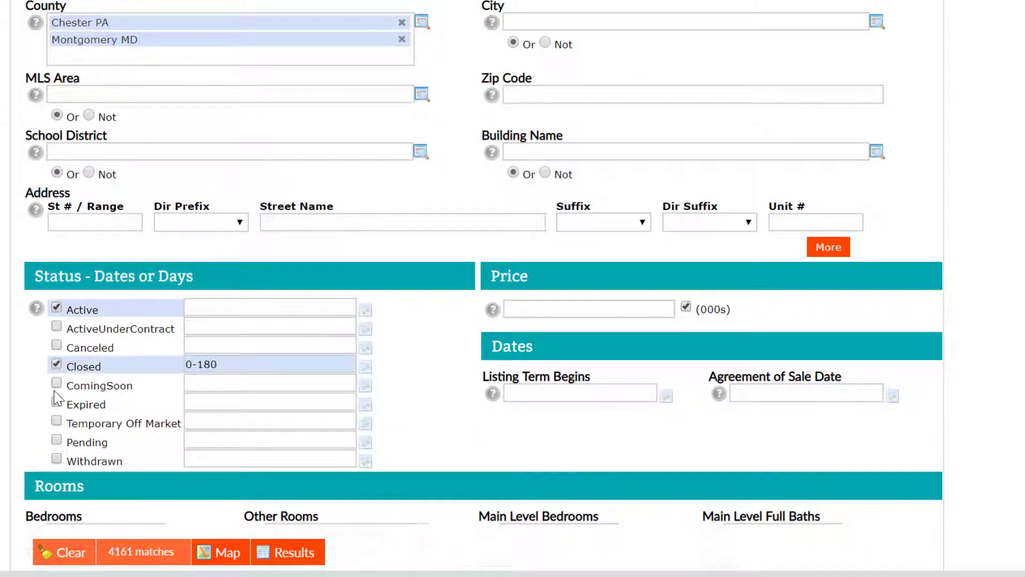
left_click(57, 399)
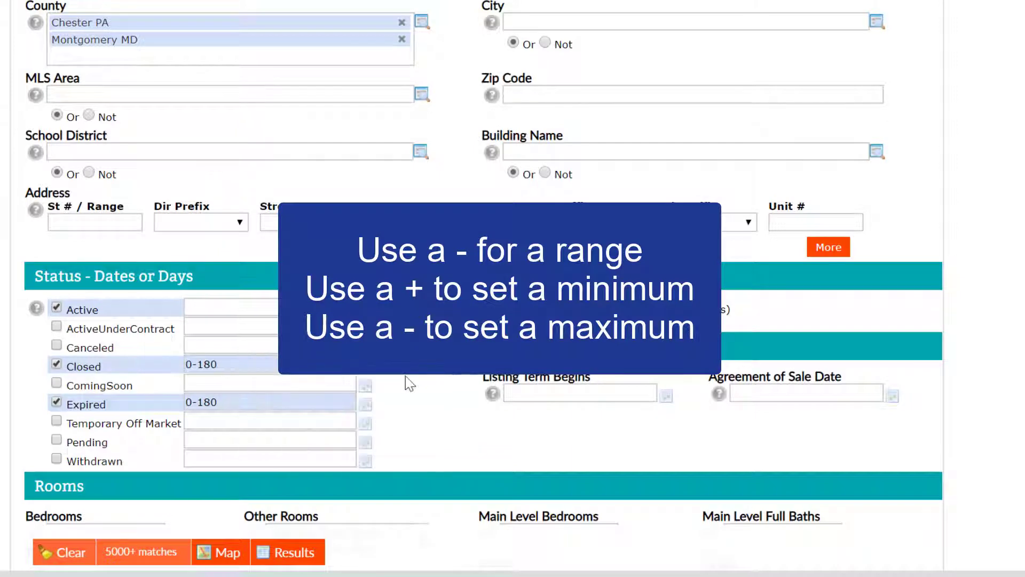
left_click(366, 366)
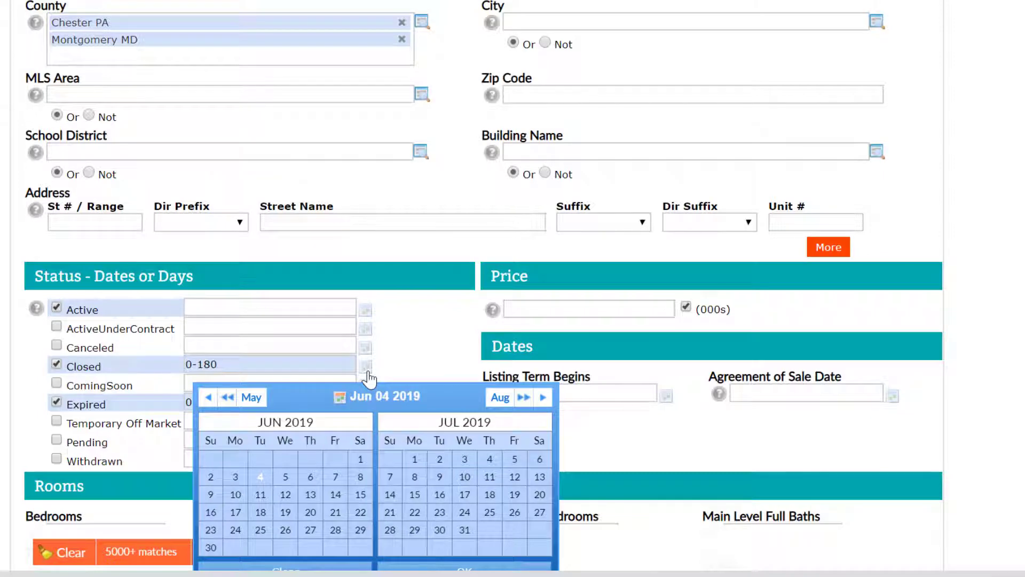
left_click(285, 476)
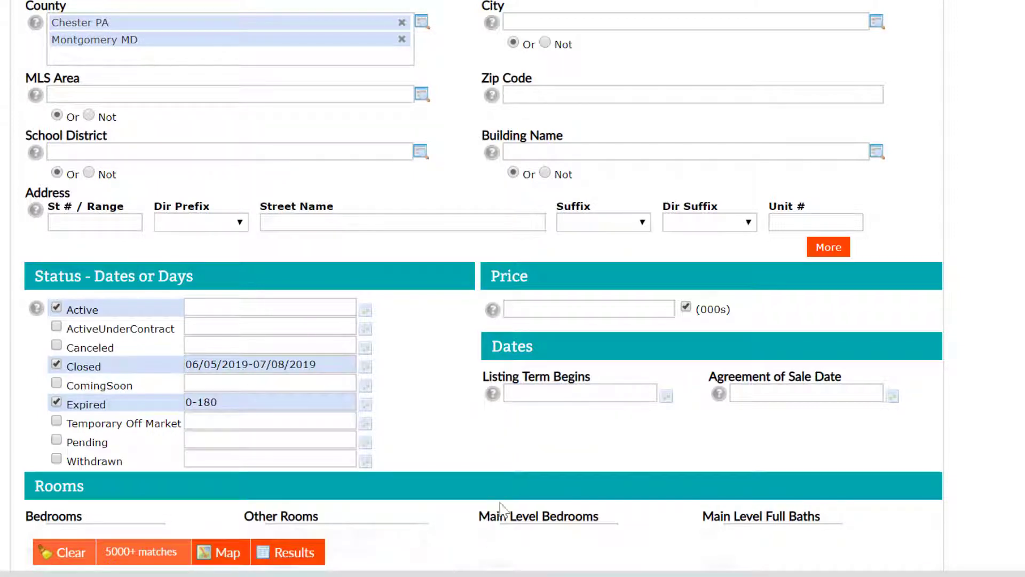
mouse_move(398, 376)
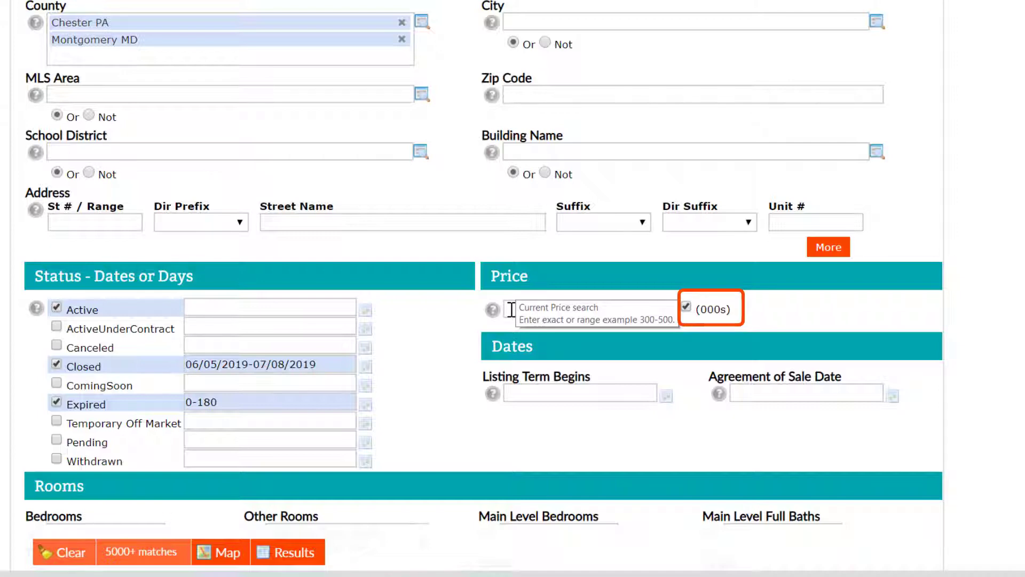
mouse_move(740, 257)
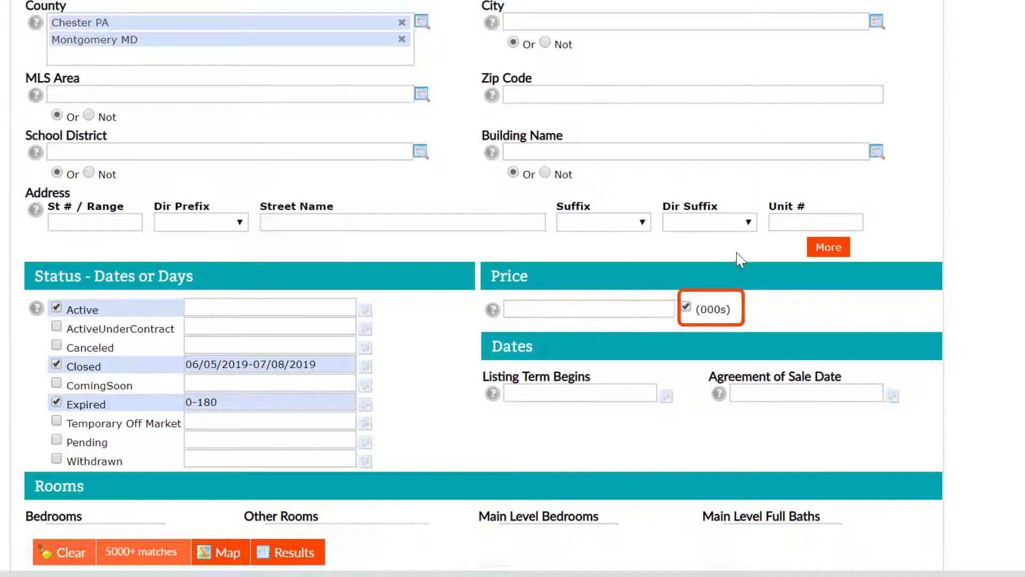
- Set the Other Rooms criterion to And so all chosen room types are required together
scroll("down", 3)
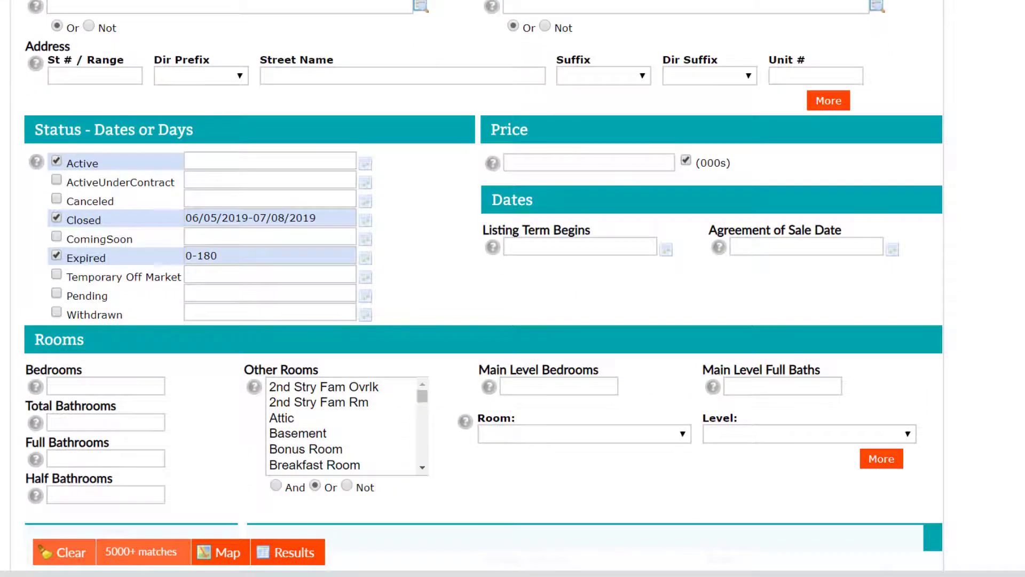
scroll("down", 3)
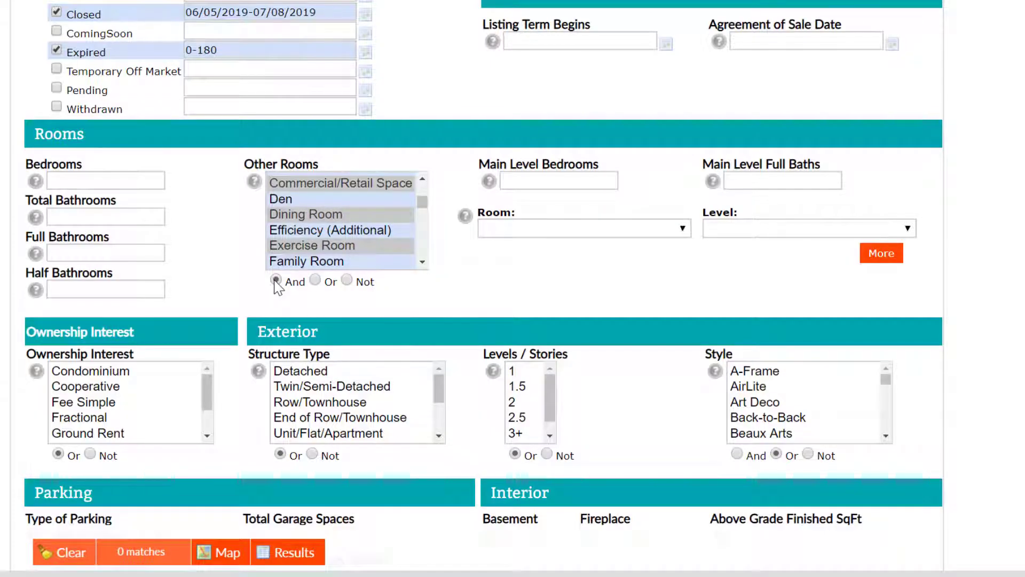
left_click(277, 281)
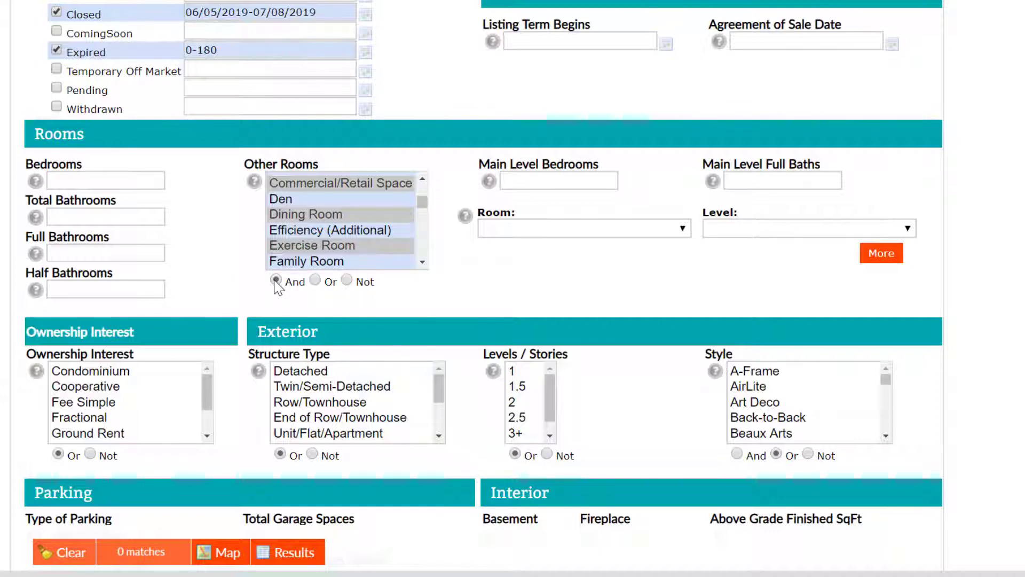
scroll("down", 3)
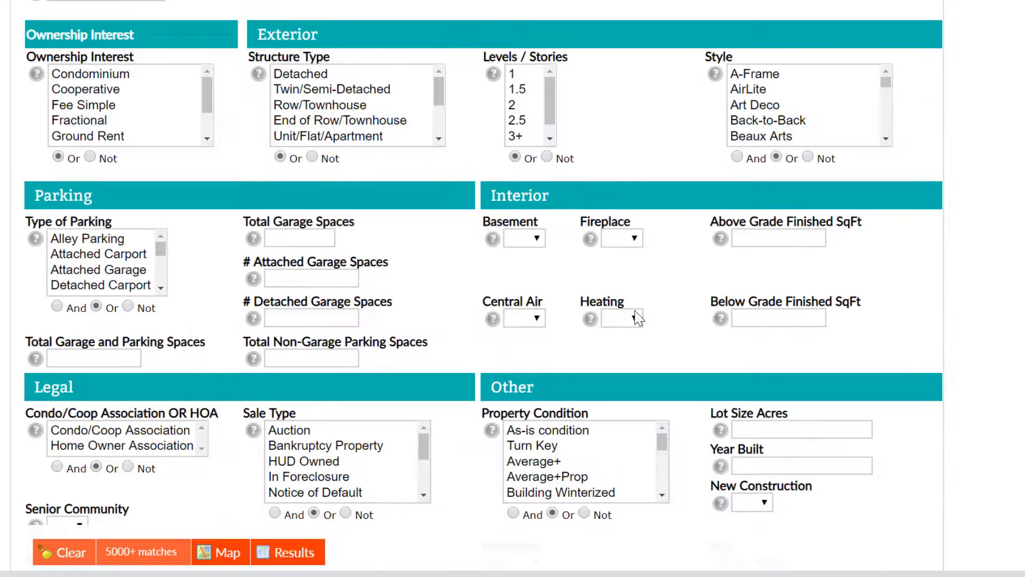
left_click(523, 237)
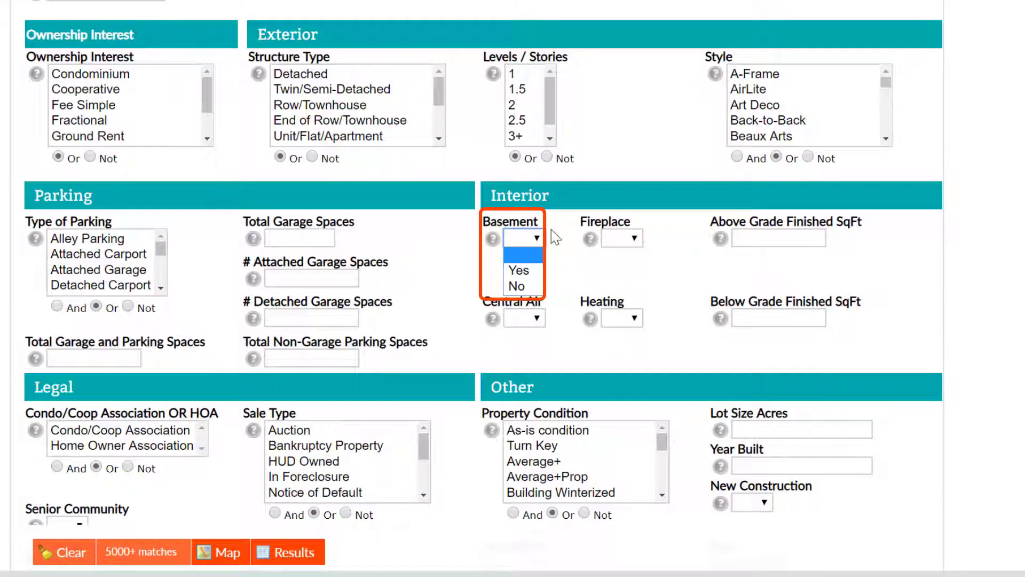
left_click(522, 237)
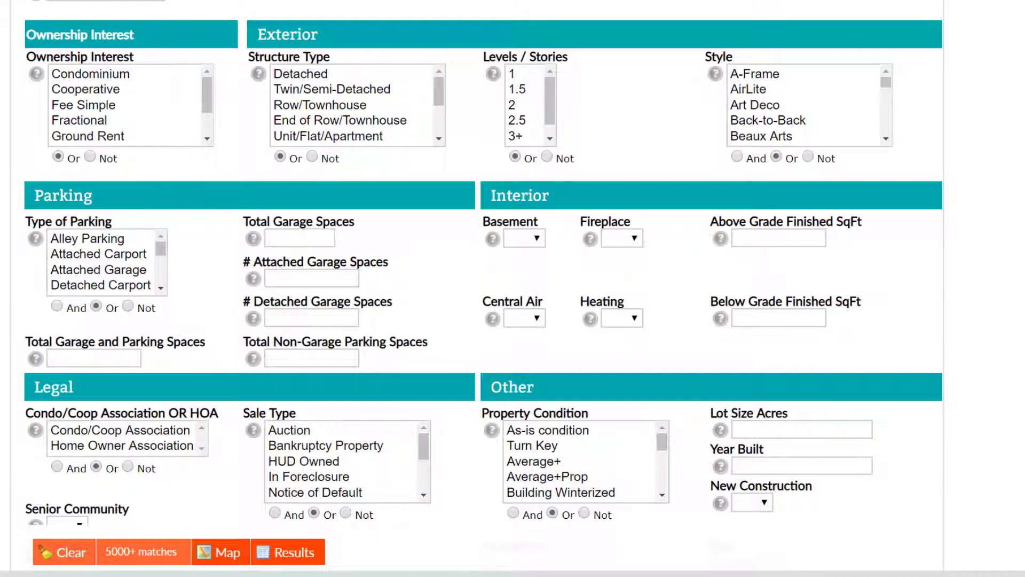
scroll("down", 3)
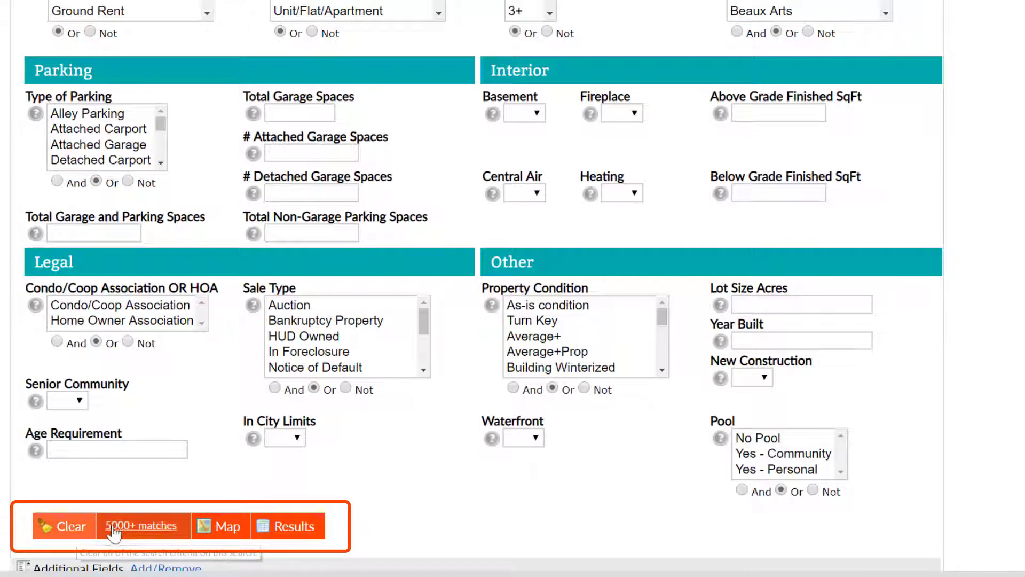
mouse_move(141, 526)
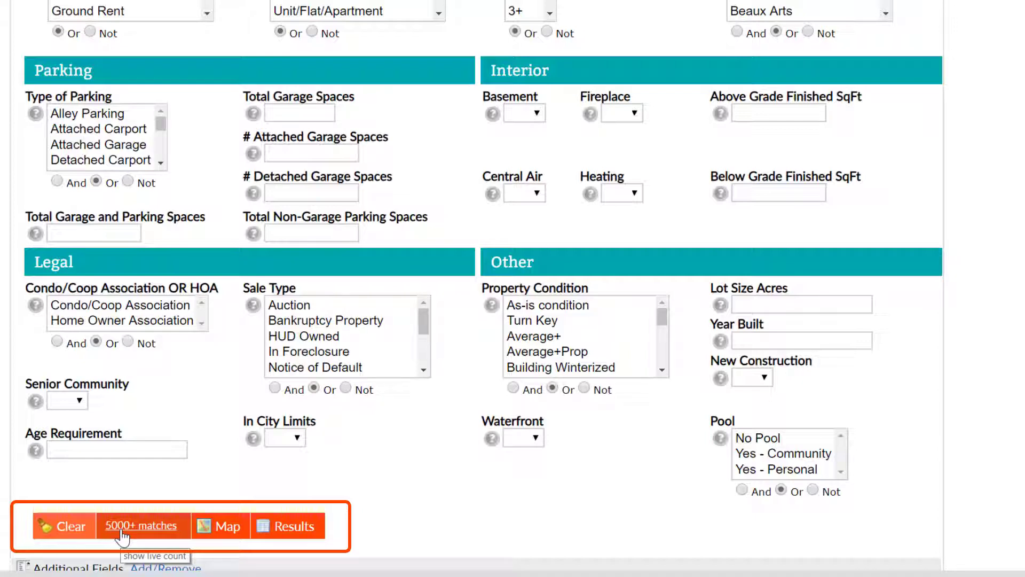
mouse_move(226, 530)
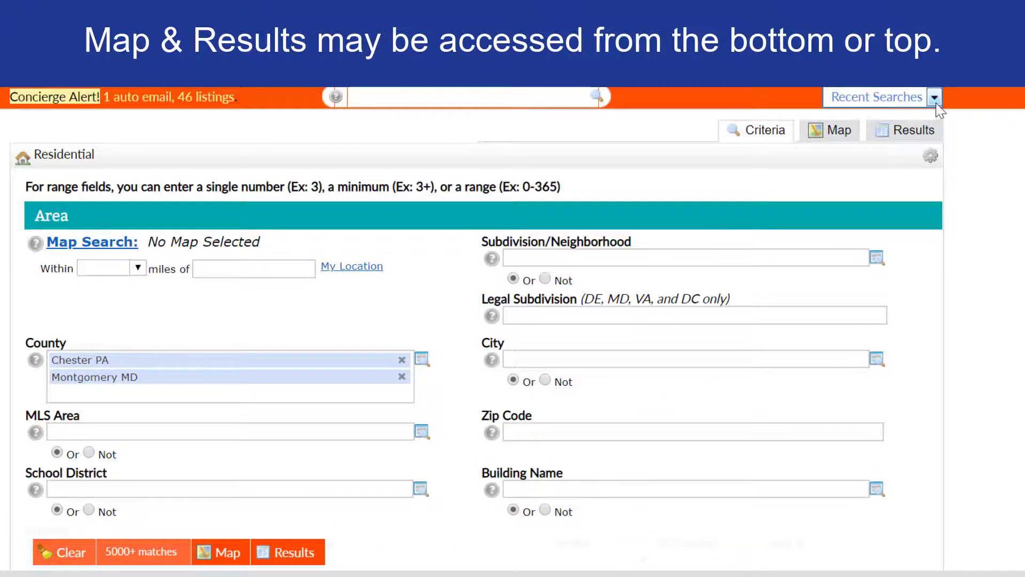
left_click(934, 98)
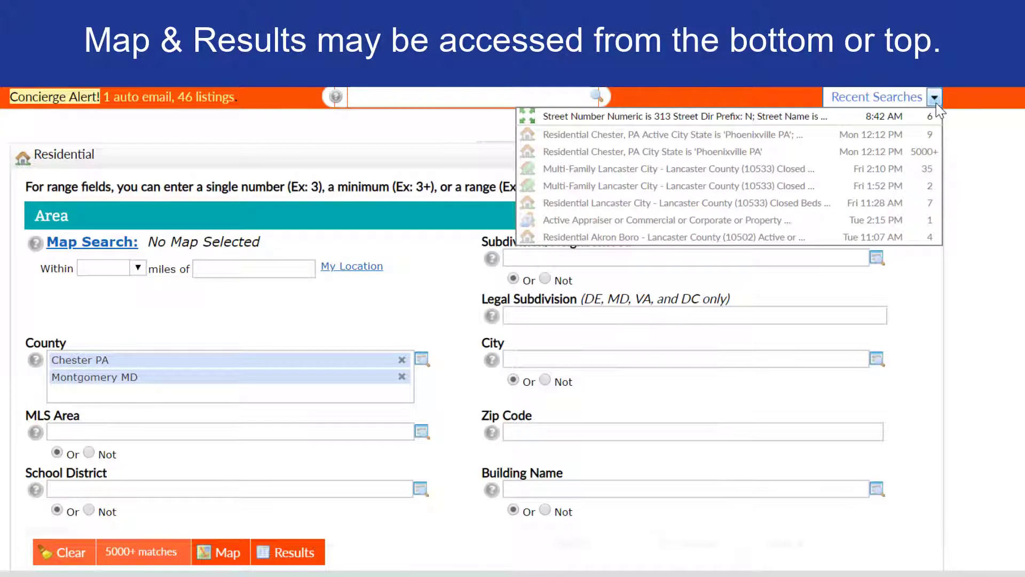
left_click(933, 97)
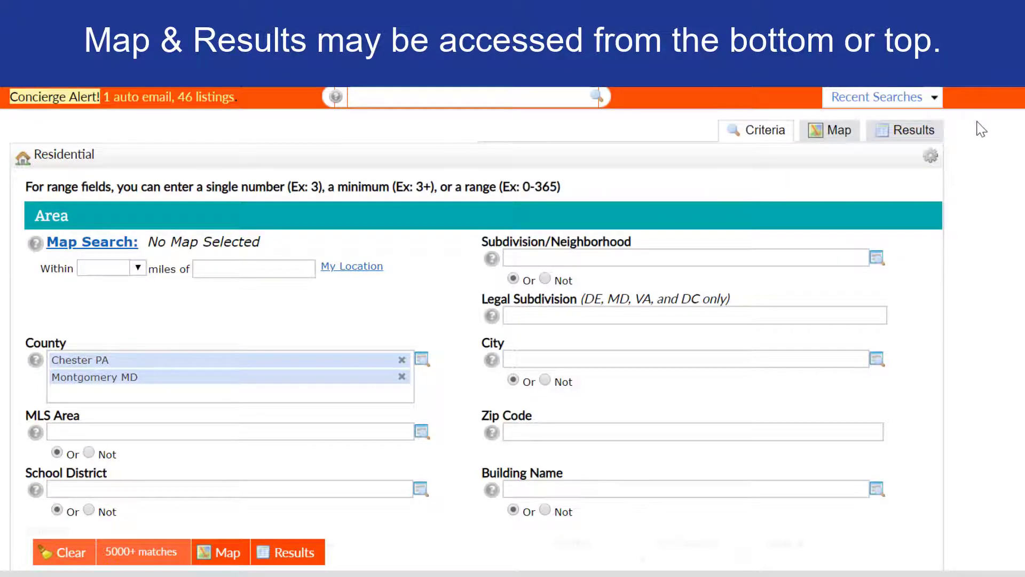
left_click(930, 156)
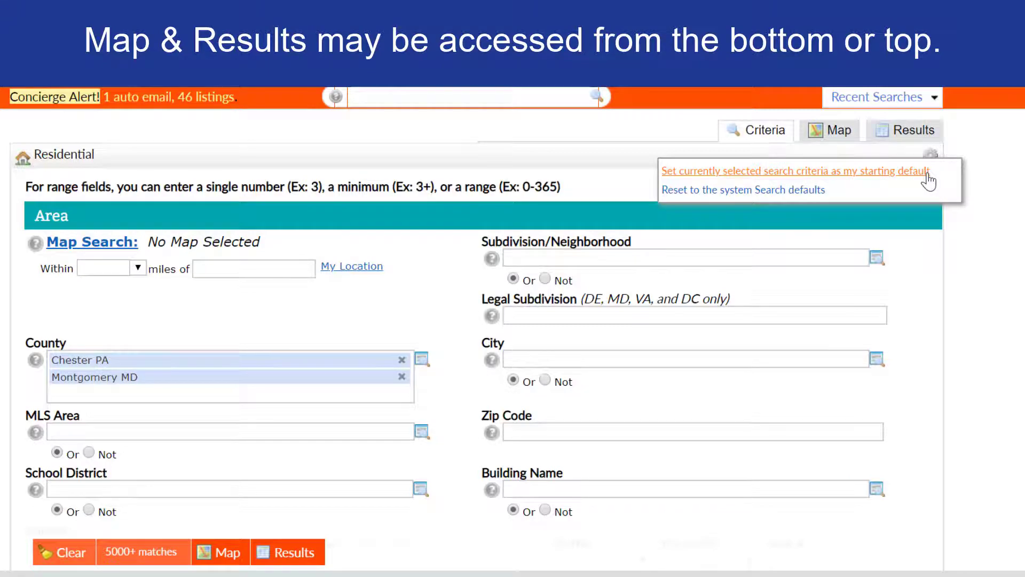
left_click(930, 155)
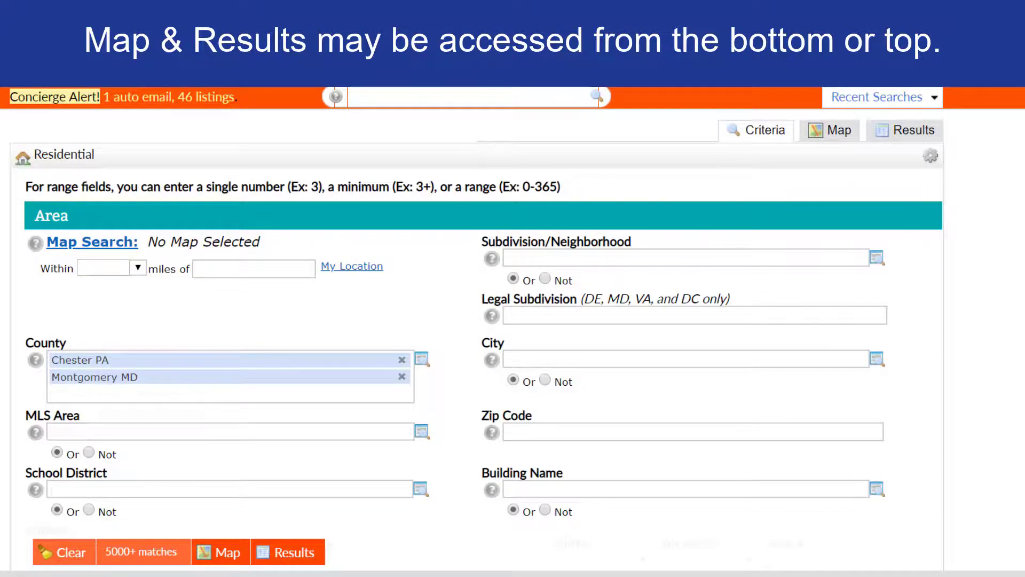
scroll("down", 3)
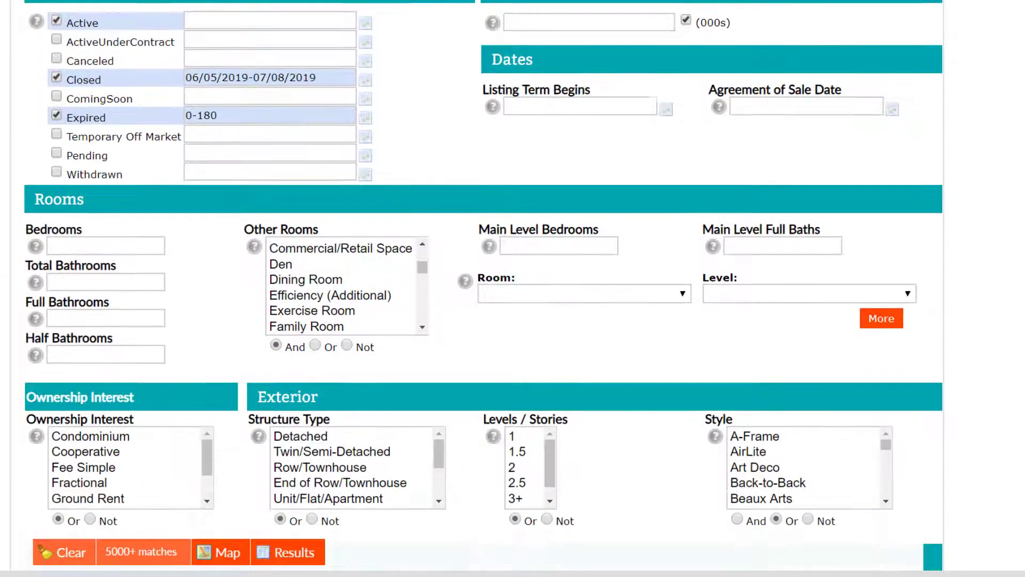
- Use the Additional Fields Add/Remove link to reach the Frequently Used Fields page
scroll("down", 3)
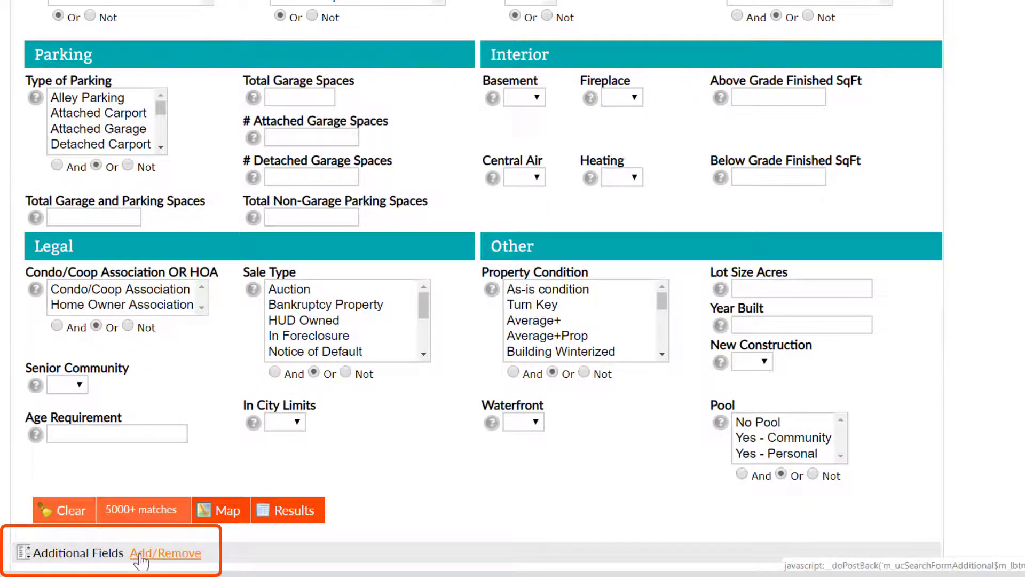
left_click(165, 552)
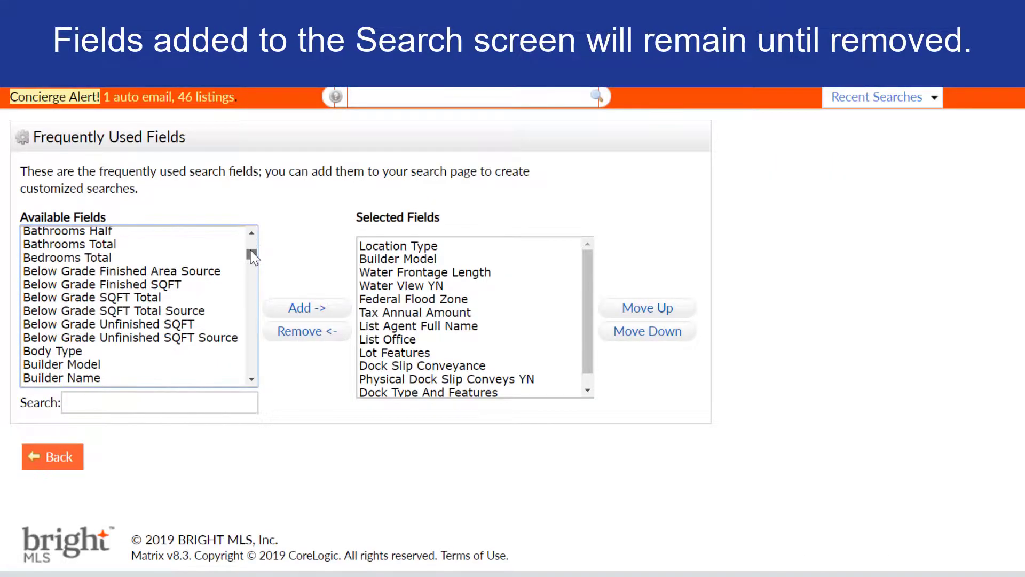
- Add Co Selling Agent Last Name to the selected fields and go back to the Residential search form
scroll("down", 3)
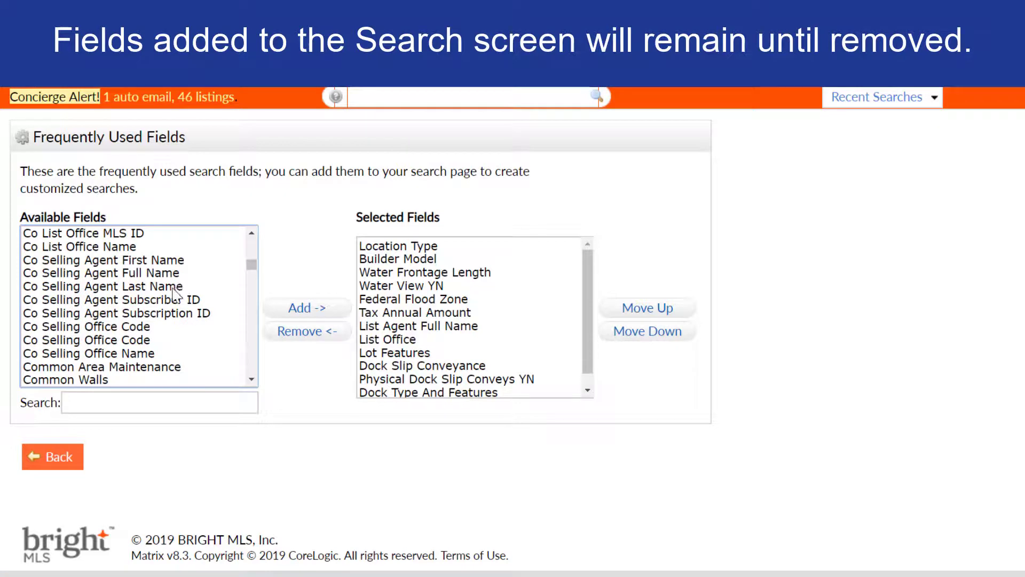
left_click(103, 286)
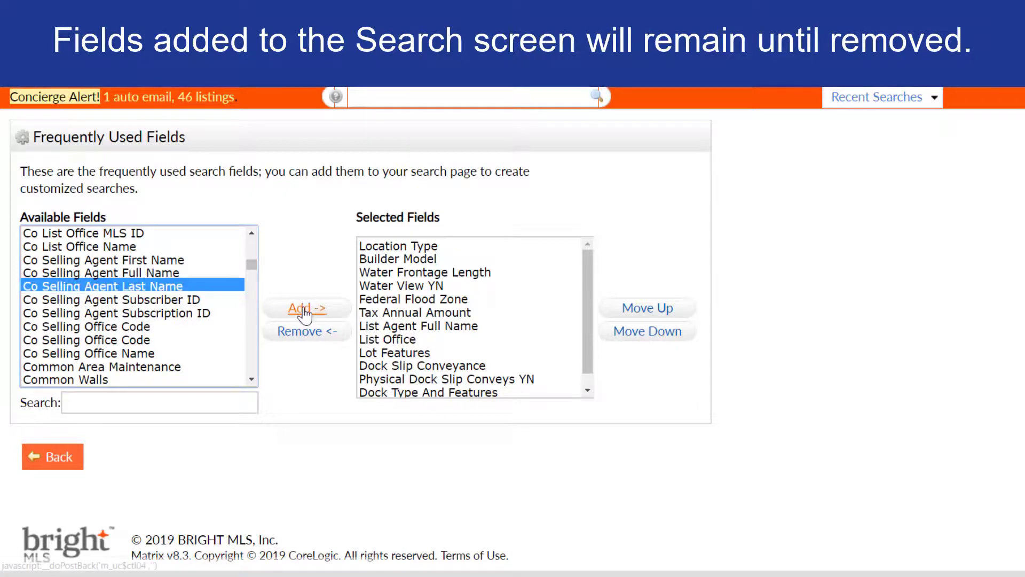
left_click(306, 308)
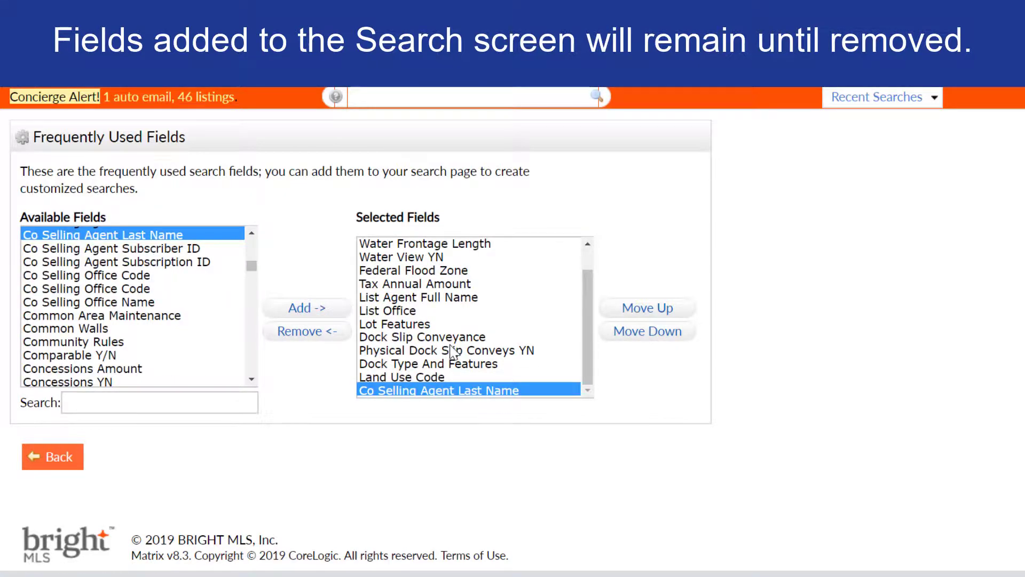
left_click(52, 456)
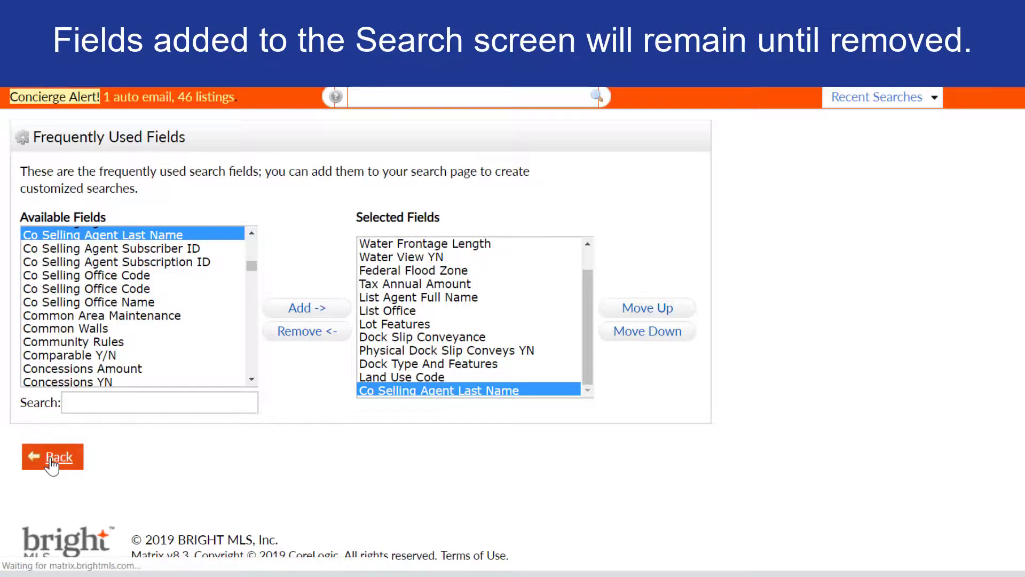
left_click(52, 456)
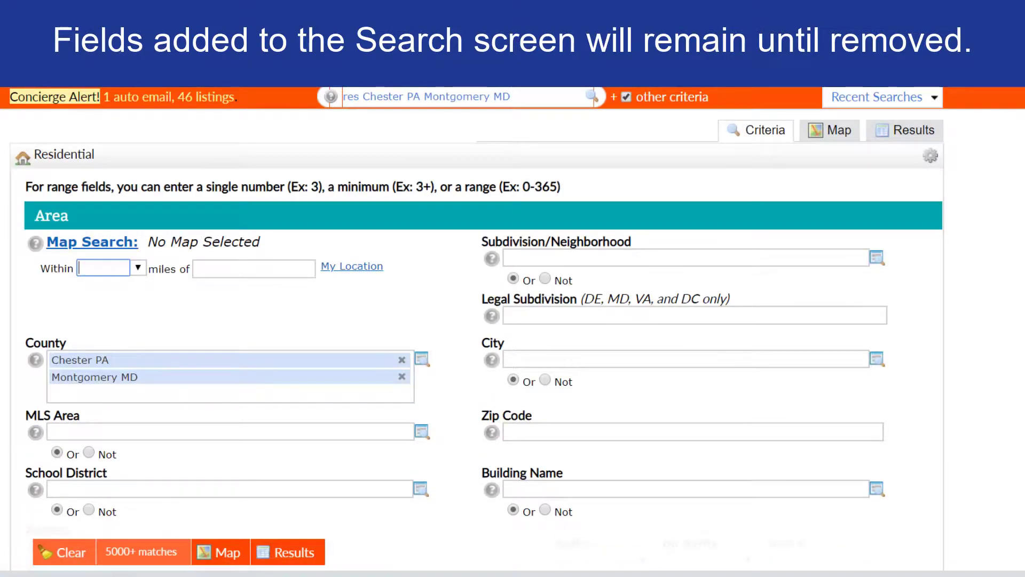
scroll("down", 3)
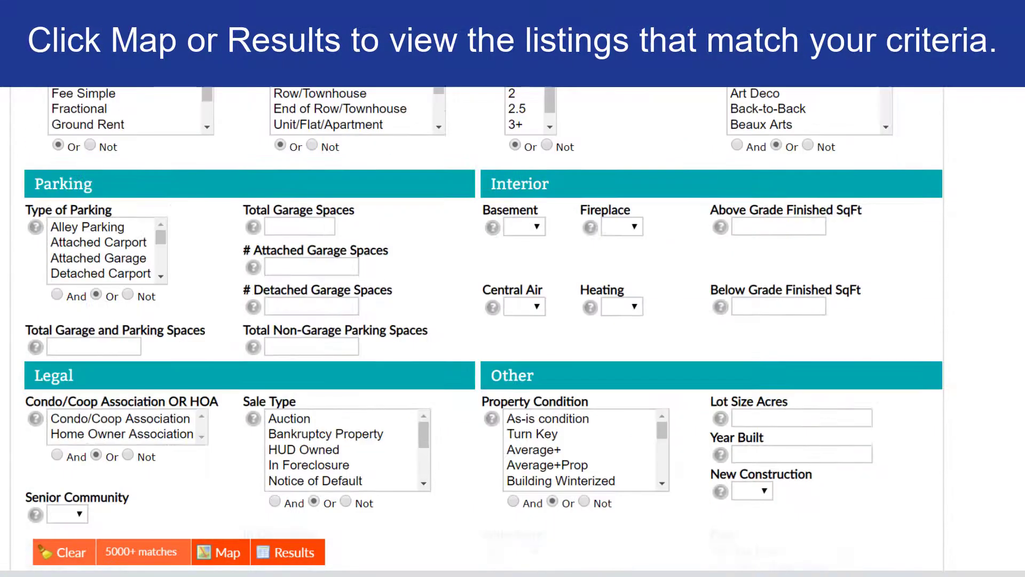
scroll("down", 3)
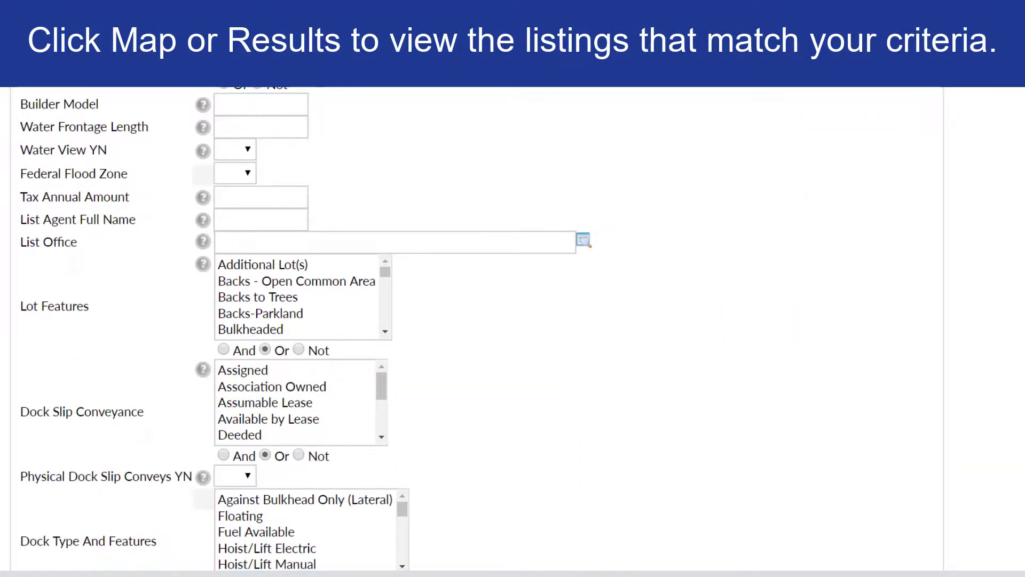